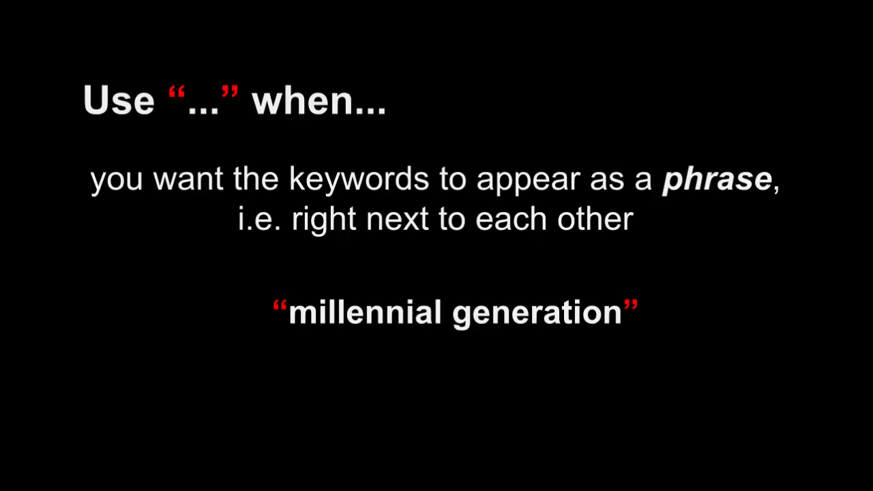
key(Right)
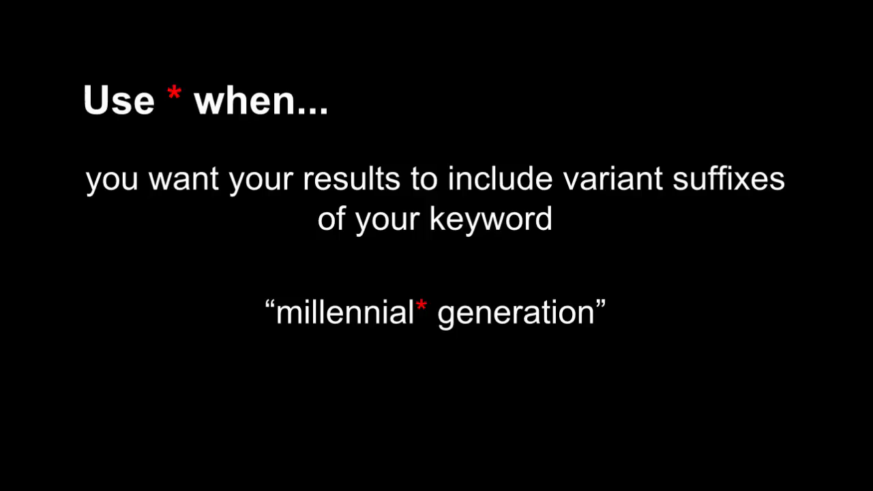